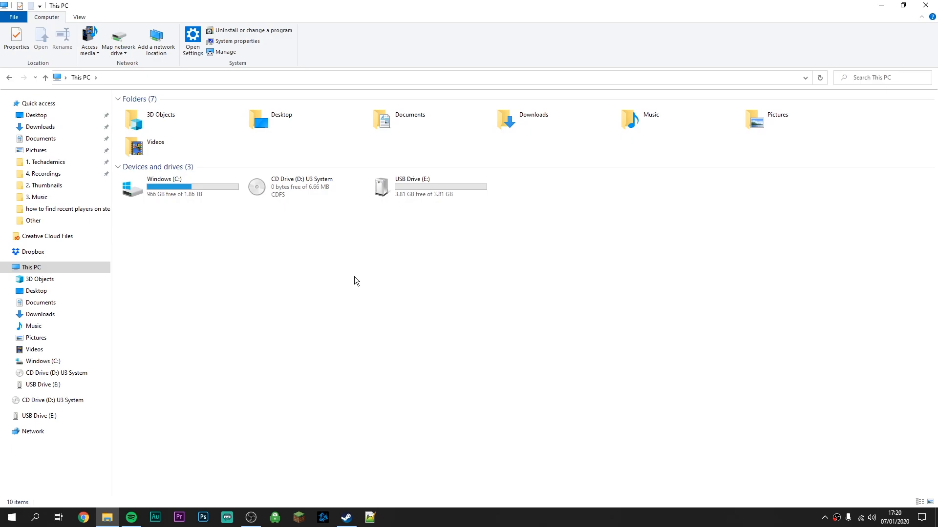
Check the Windows (C:) and USB (E:) drives in File Explorer.
{"action": "left_click", "coordinate": [164, 186]}
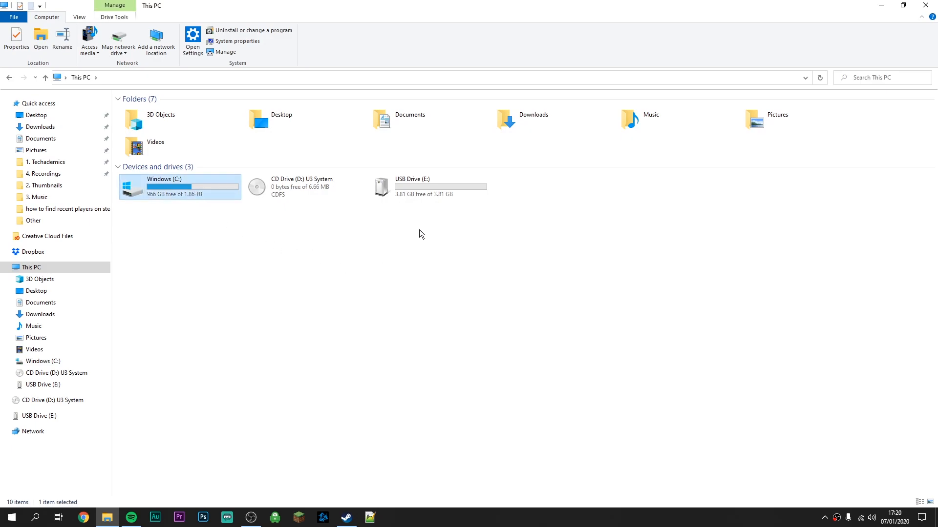
{"action": "left_click", "coordinate": [428, 185]}
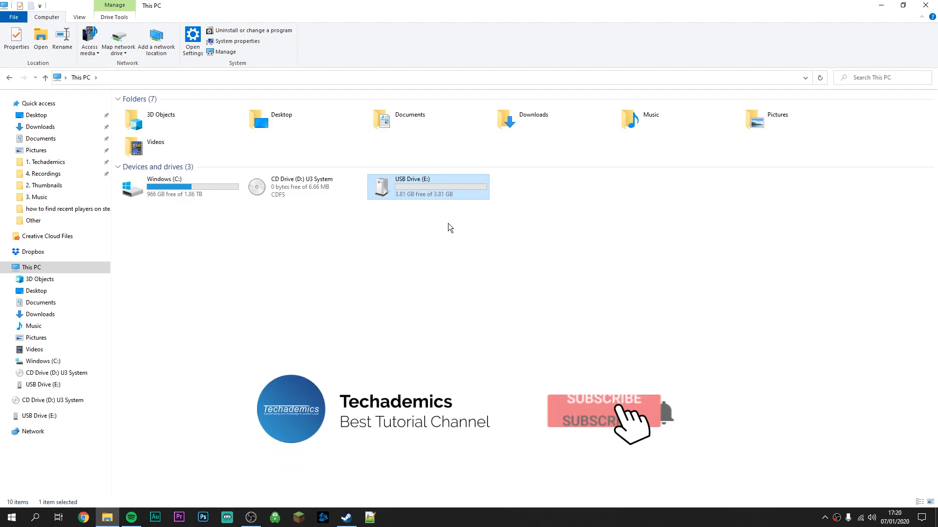
{"action": "left_click", "coordinate": [603, 416]}
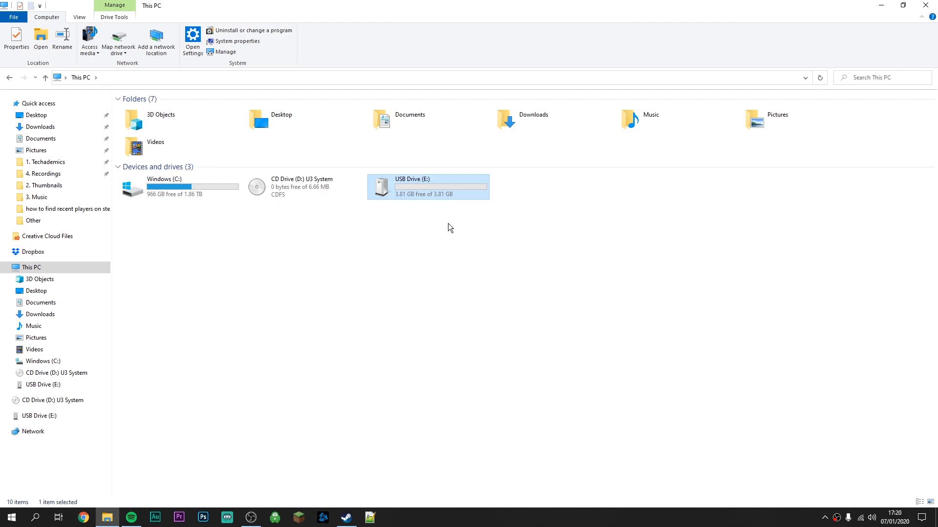
{"action": "left_click", "coordinate": [345, 518]}
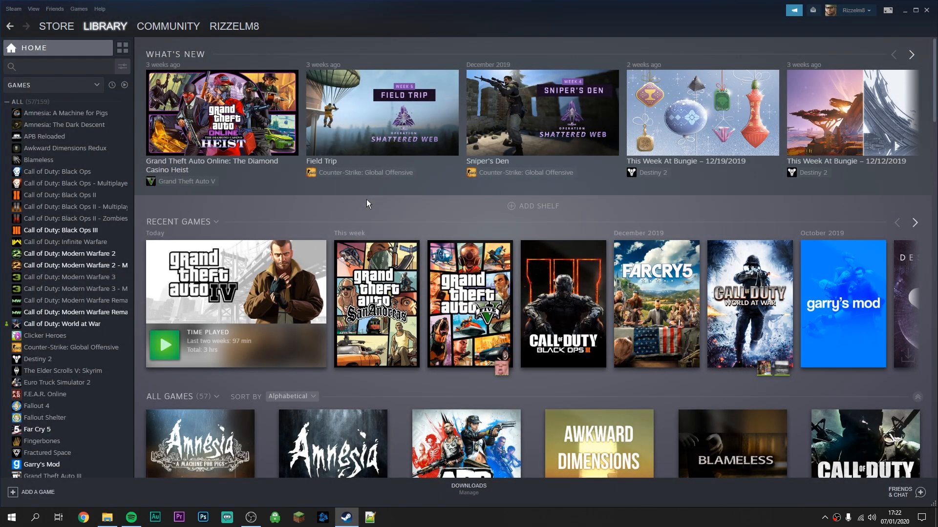
Bring up Steam's Settings window from the Steam menu.
{"action": "left_click", "coordinate": [13, 9]}
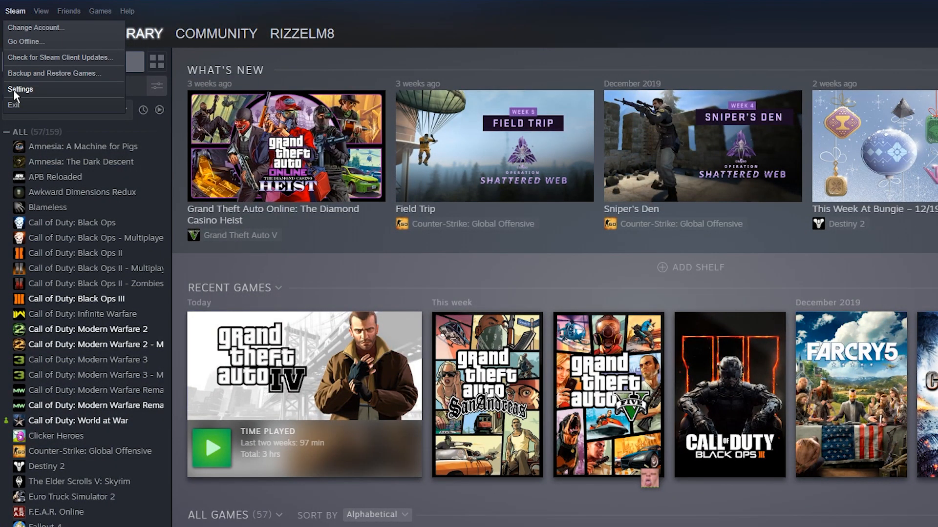
{"action": "left_click", "coordinate": [20, 89]}
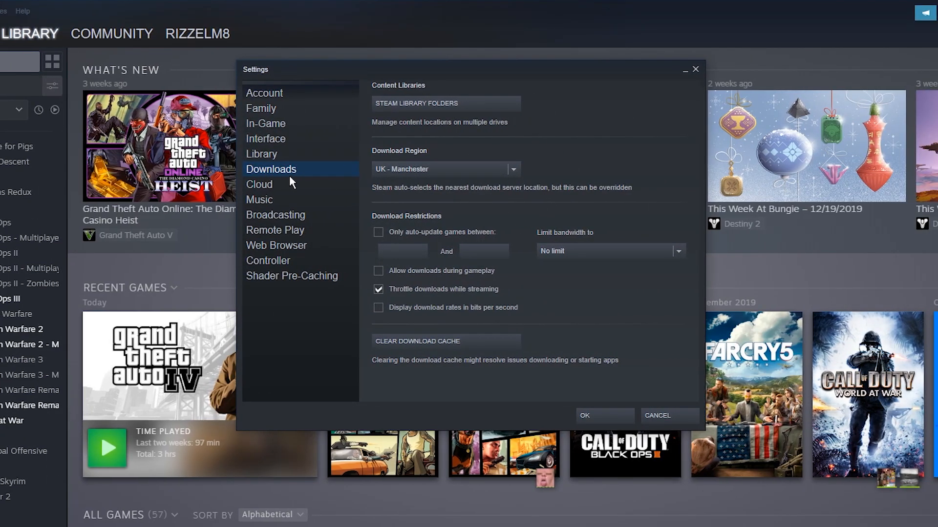
{"action": "mouse_move", "coordinate": [583, 155]}
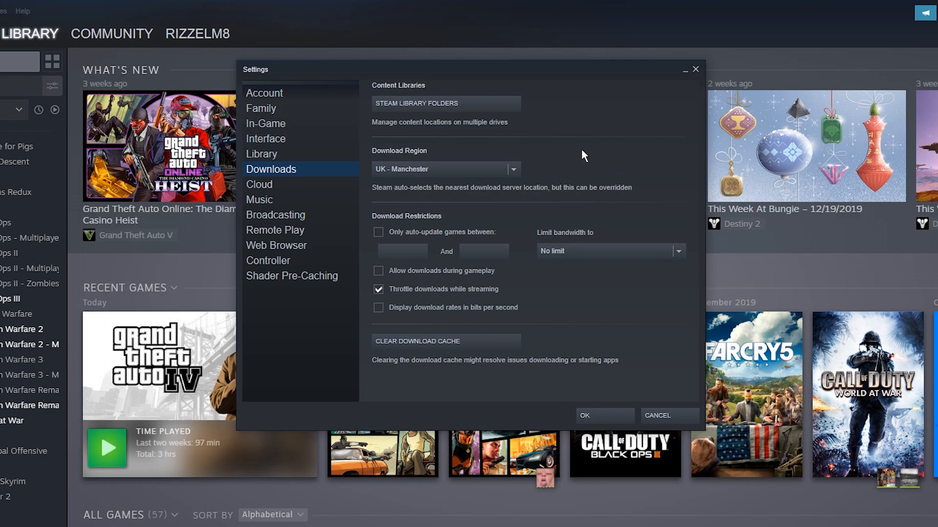
{"action": "mouse_move", "coordinate": [404, 124]}
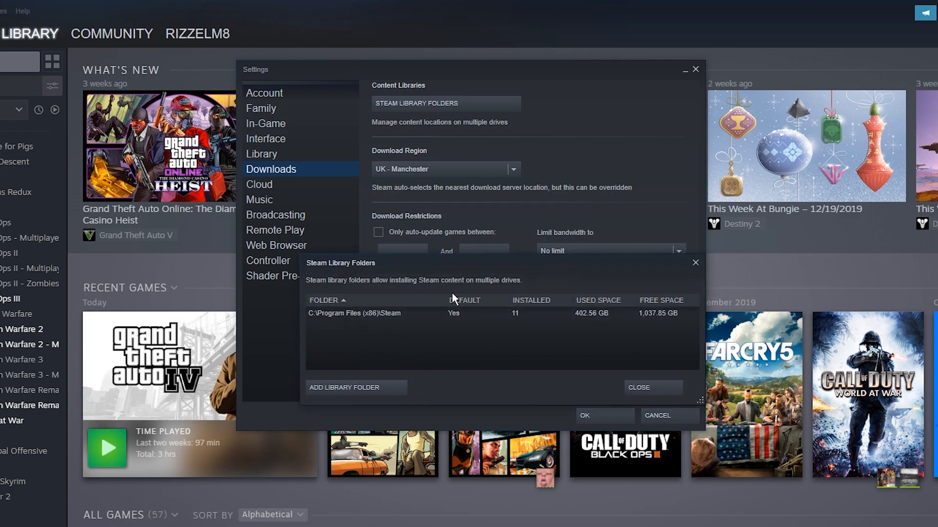
{"action": "mouse_move", "coordinate": [394, 356]}
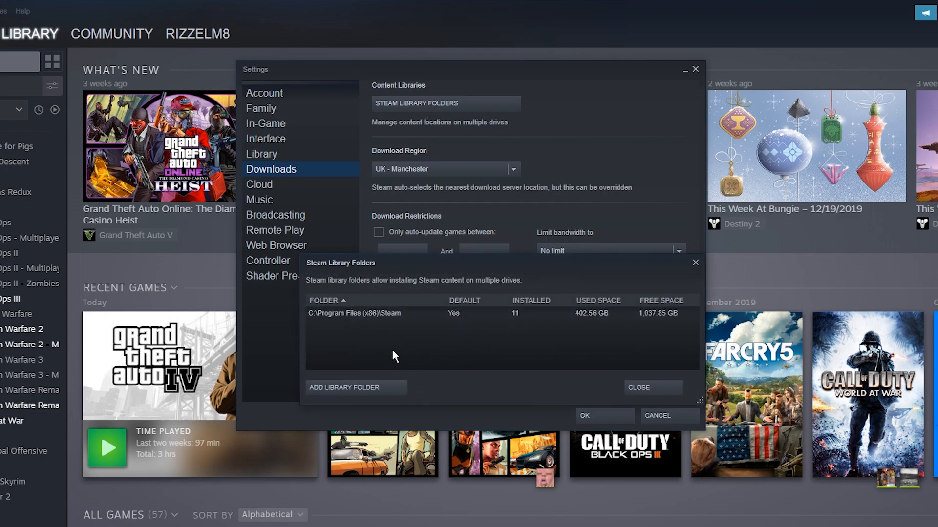
{"action": "mouse_move", "coordinate": [357, 342]}
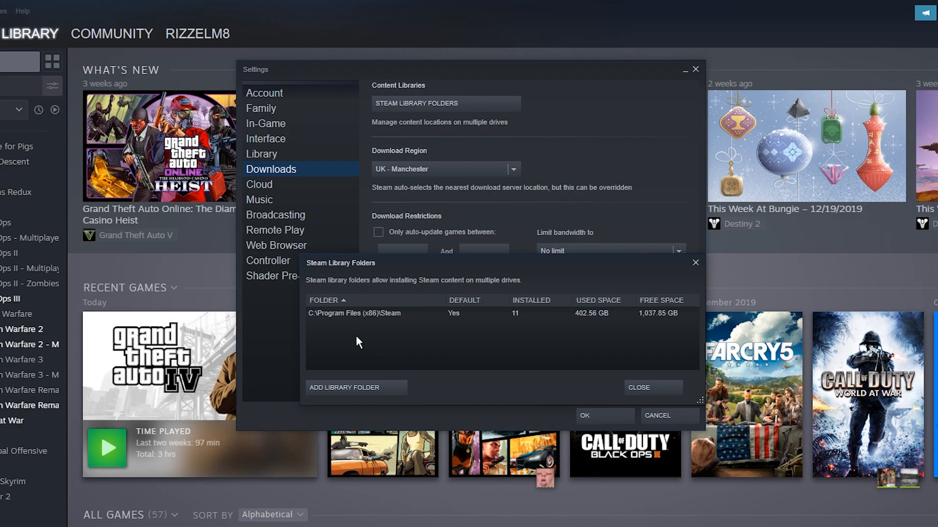
{"action": "mouse_move", "coordinate": [430, 349]}
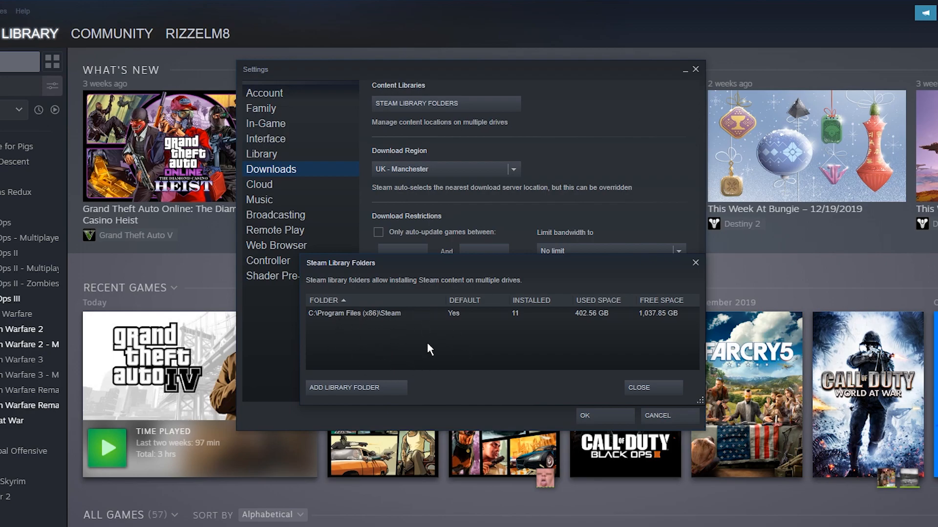
{"action": "mouse_move", "coordinate": [527, 344]}
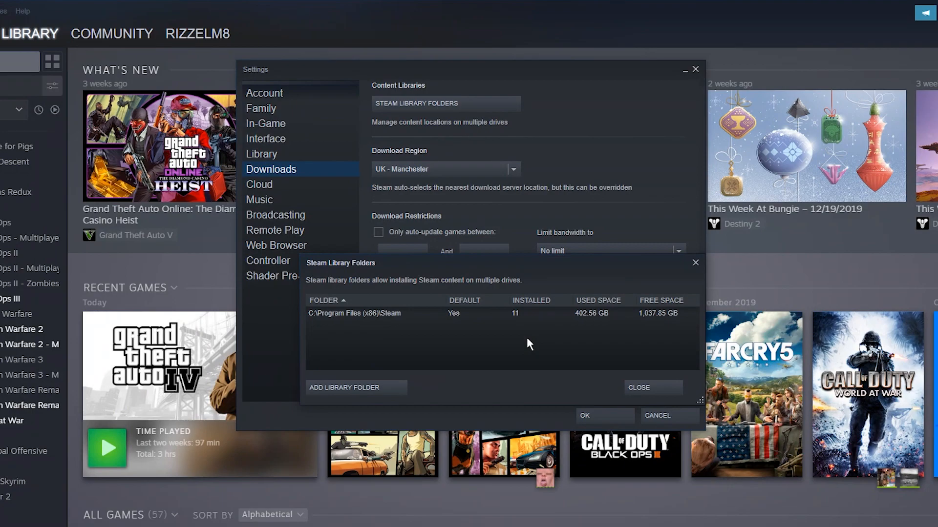
{"action": "mouse_move", "coordinate": [534, 341]}
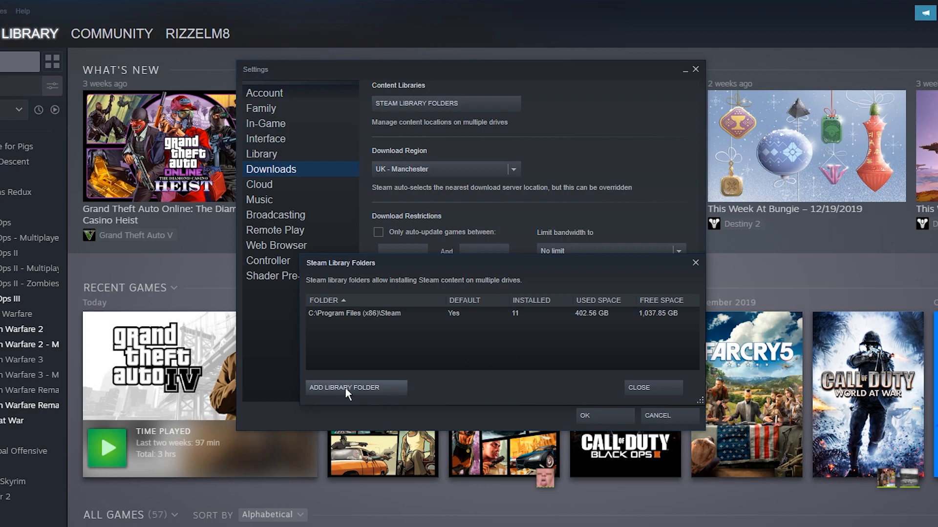
Start adding a library folder and choose the E: USB drive as its location.
{"action": "left_click", "coordinate": [344, 388]}
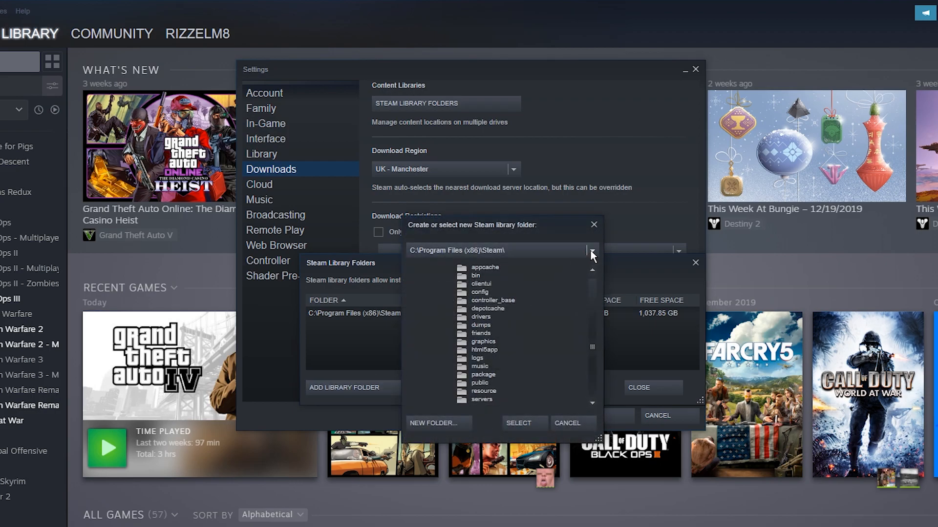
{"action": "left_click", "coordinate": [591, 250]}
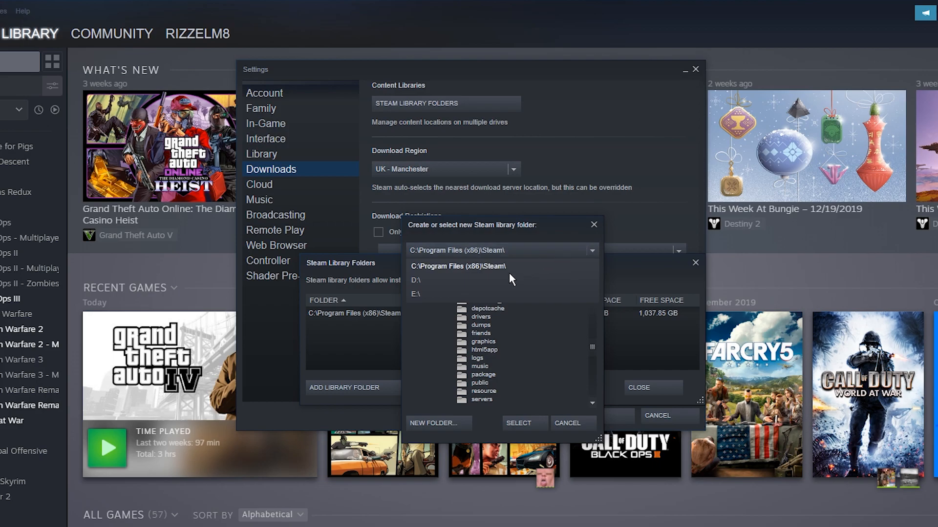
{"action": "mouse_move", "coordinate": [479, 288]}
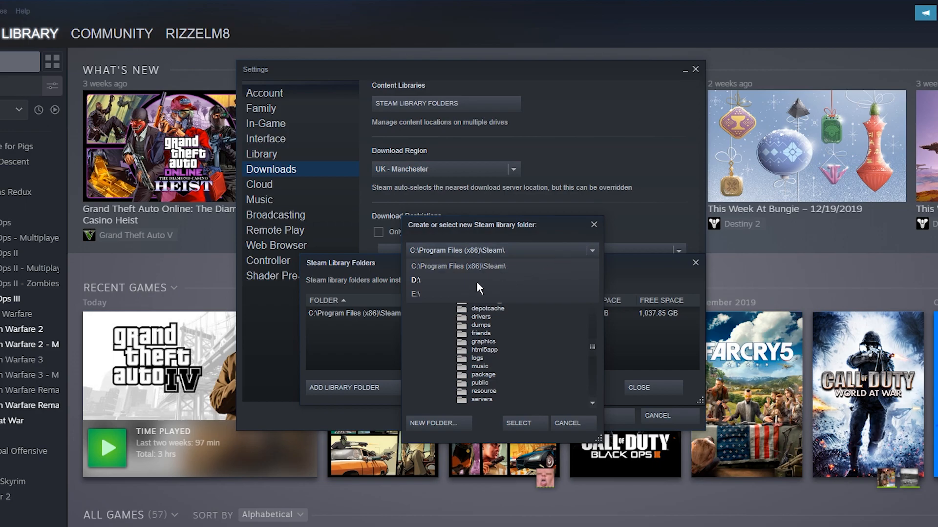
{"action": "left_click", "coordinate": [415, 294]}
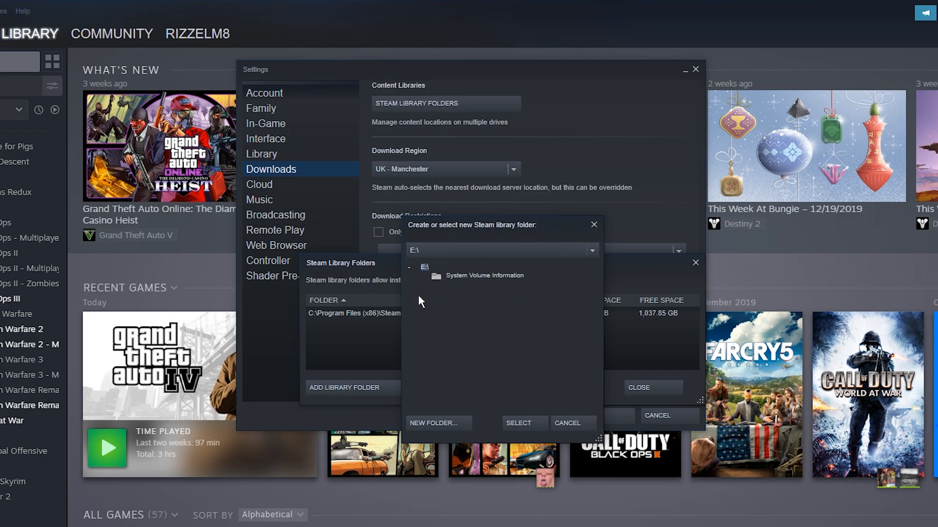
{"action": "mouse_move", "coordinate": [489, 328]}
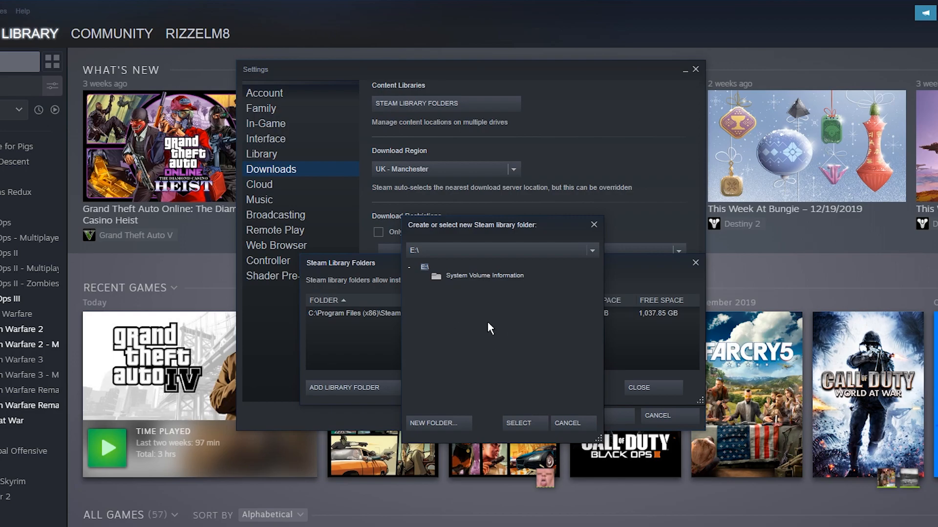
Create a SteamLibrary folder on E: and add E:\SteamLibrary as a Steam library folder.
{"action": "left_click", "coordinate": [436, 423]}
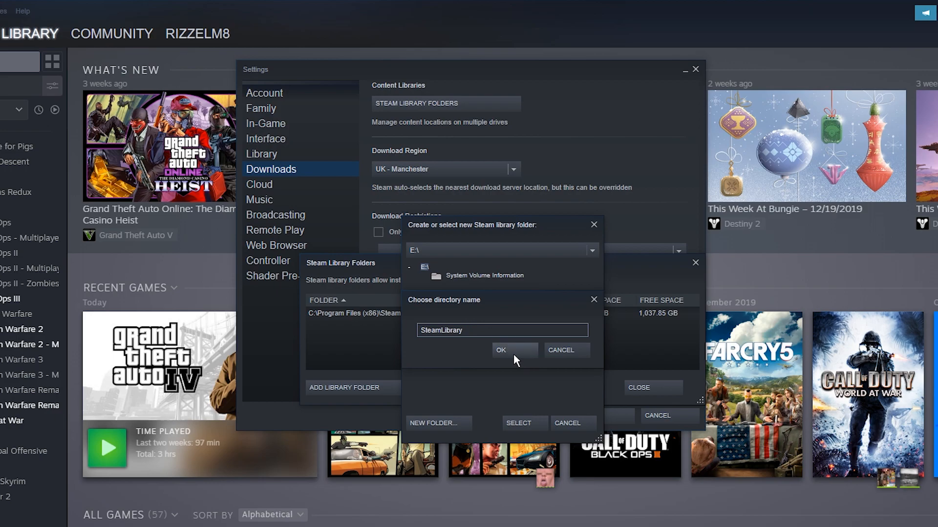
{"action": "left_click", "coordinate": [500, 349]}
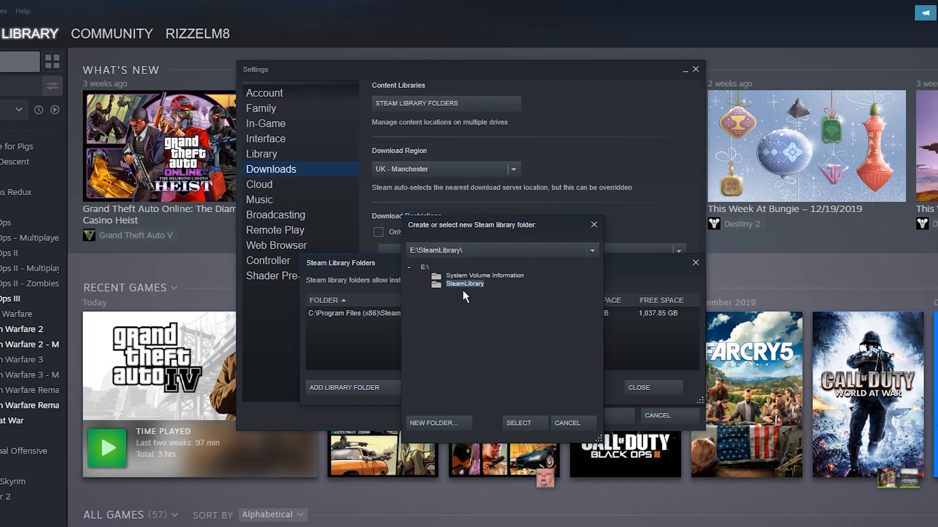
{"action": "left_click", "coordinate": [516, 423]}
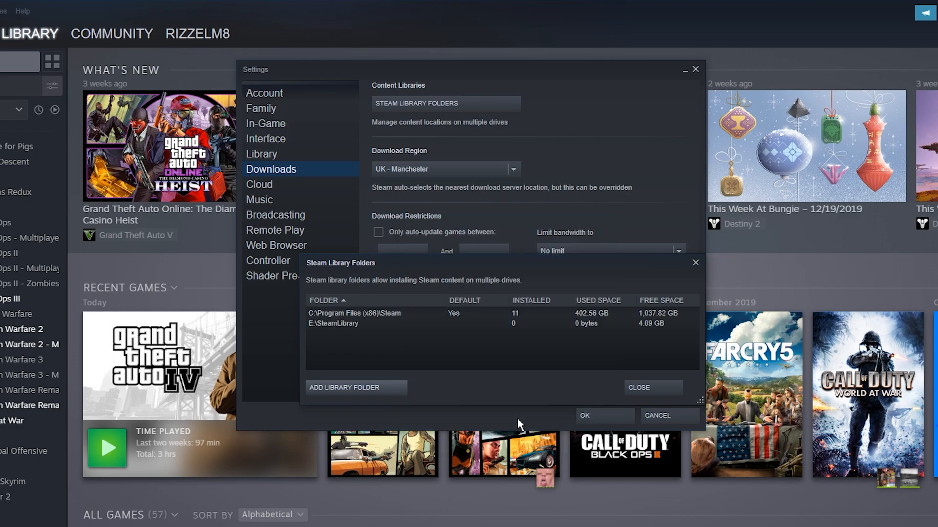
{"action": "mouse_move", "coordinate": [417, 358]}
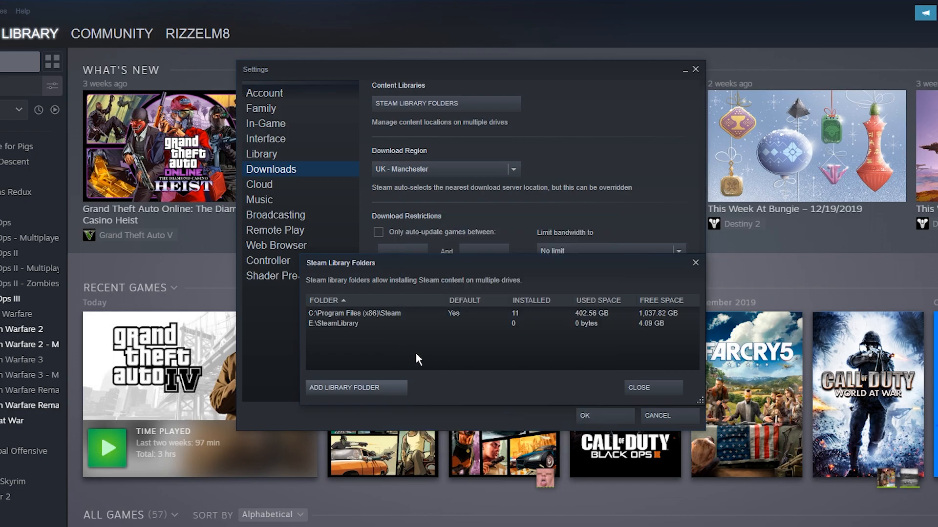
Review E:\SteamLibrary's options without changes and close the Steam Library Folders list.
{"action": "left_click", "coordinate": [334, 323]}
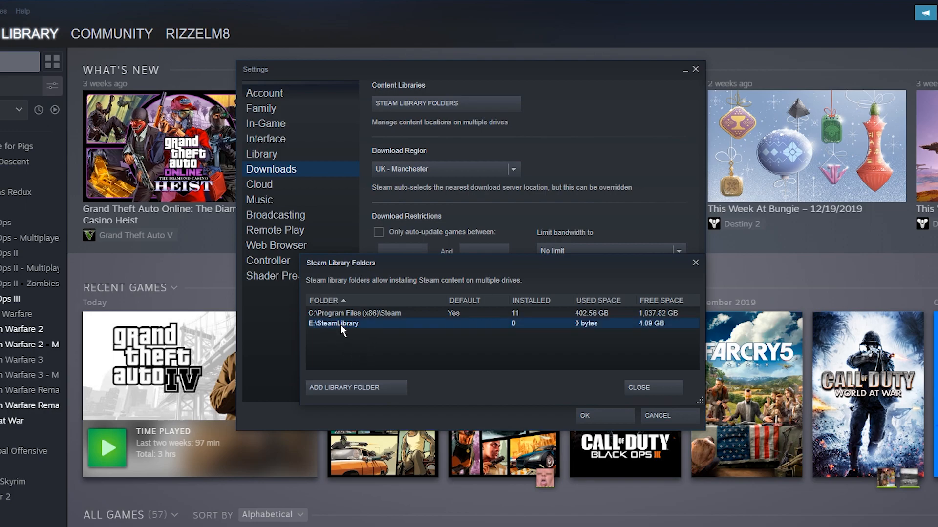
{"action": "mouse_move", "coordinate": [385, 350]}
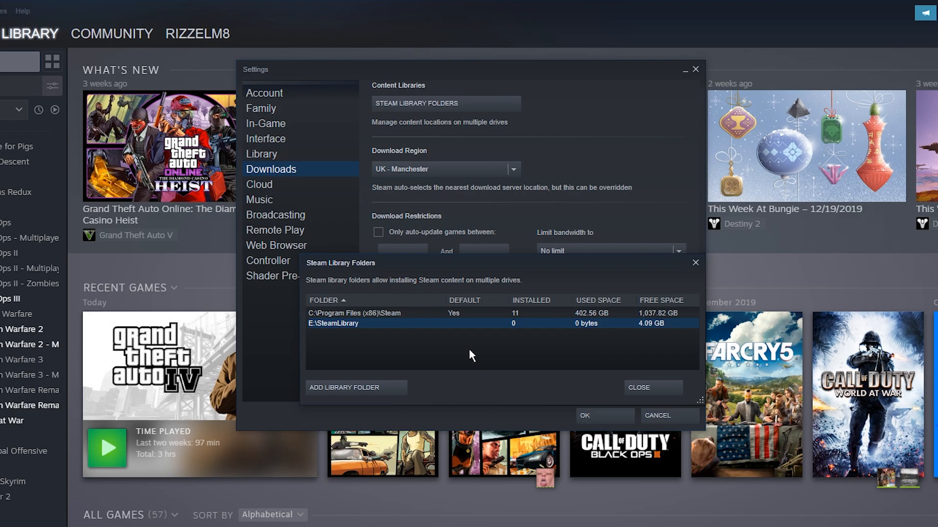
{"action": "right_click", "coordinate": [334, 323]}
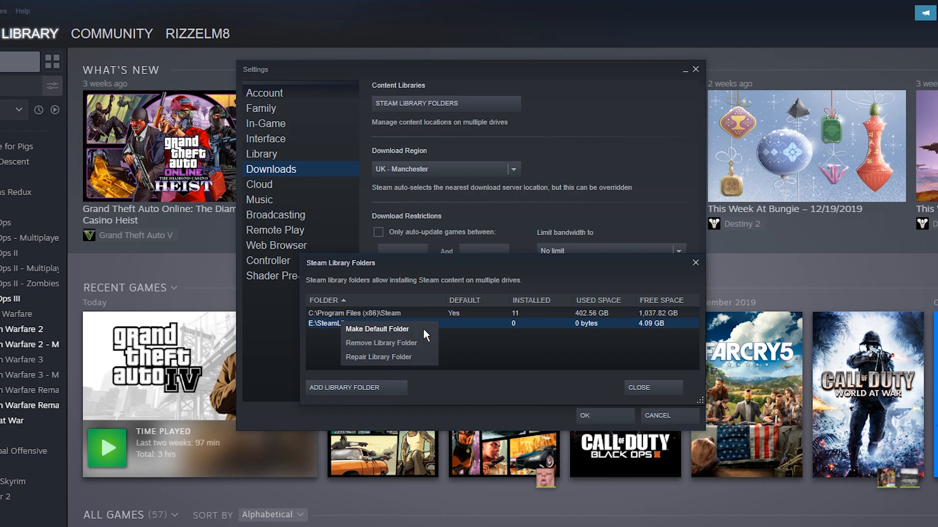
{"action": "left_click", "coordinate": [536, 352]}
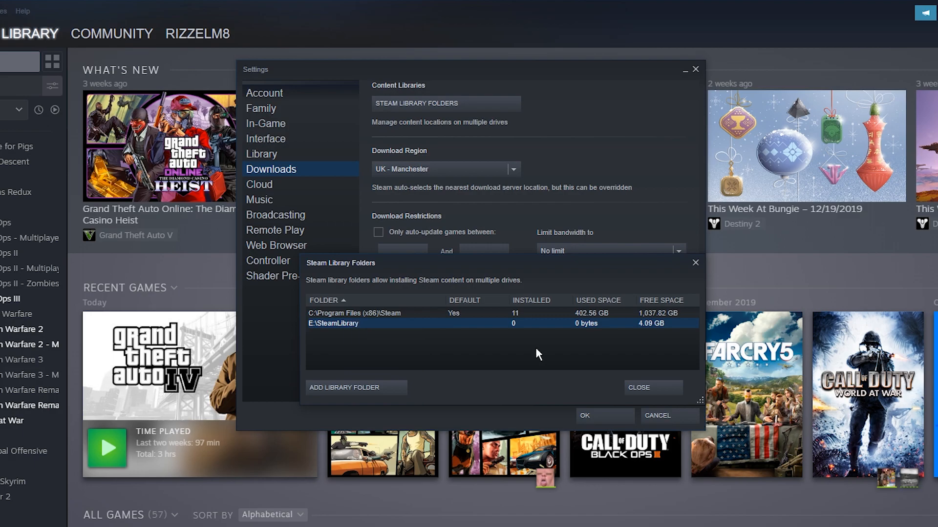
{"action": "left_click", "coordinate": [652, 387]}
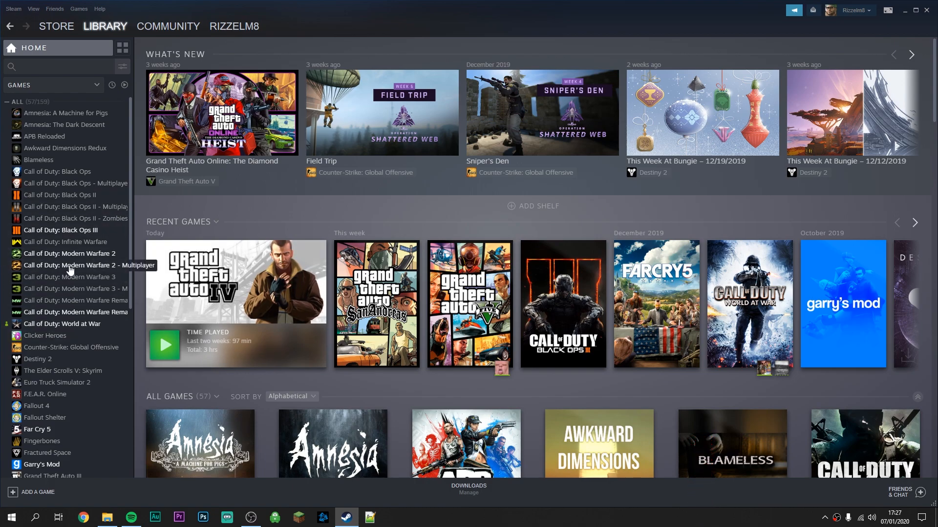
{"action": "mouse_move", "coordinate": [56, 233]}
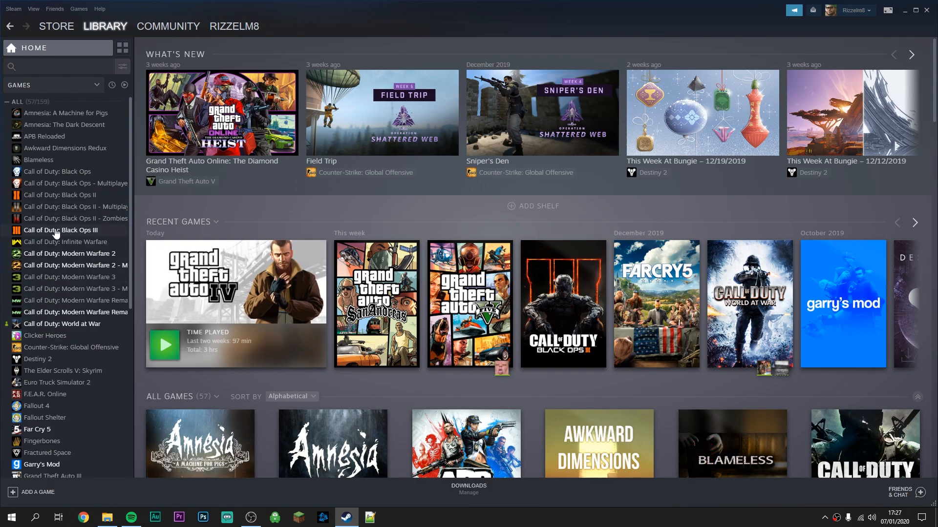
Reach Move Install Folder from Black Ops III's Properties under Local Files.
{"action": "right_click", "coordinate": [63, 231]}
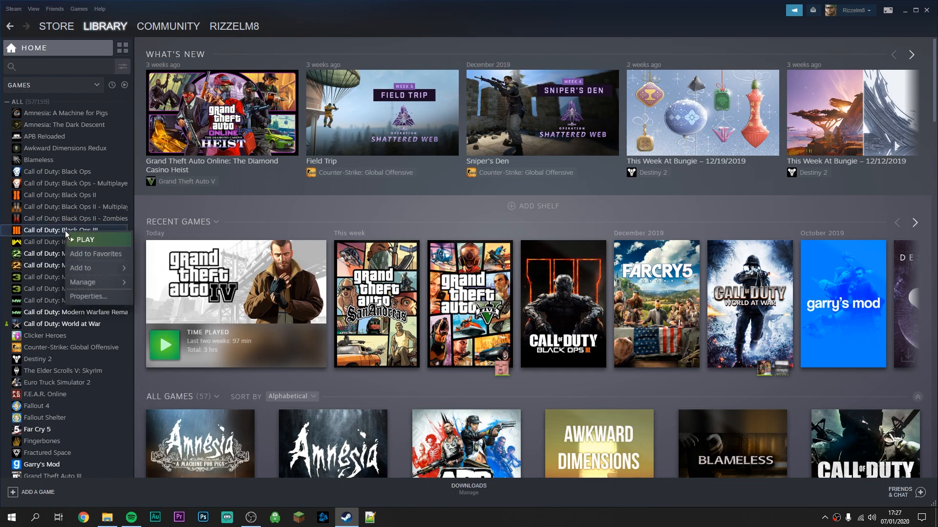
{"action": "mouse_move", "coordinate": [88, 297]}
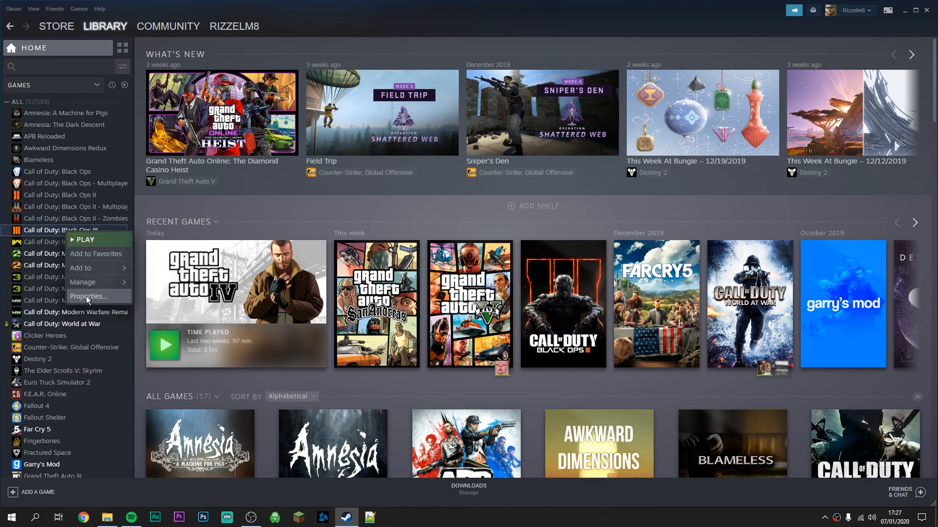
{"action": "left_click", "coordinate": [89, 297]}
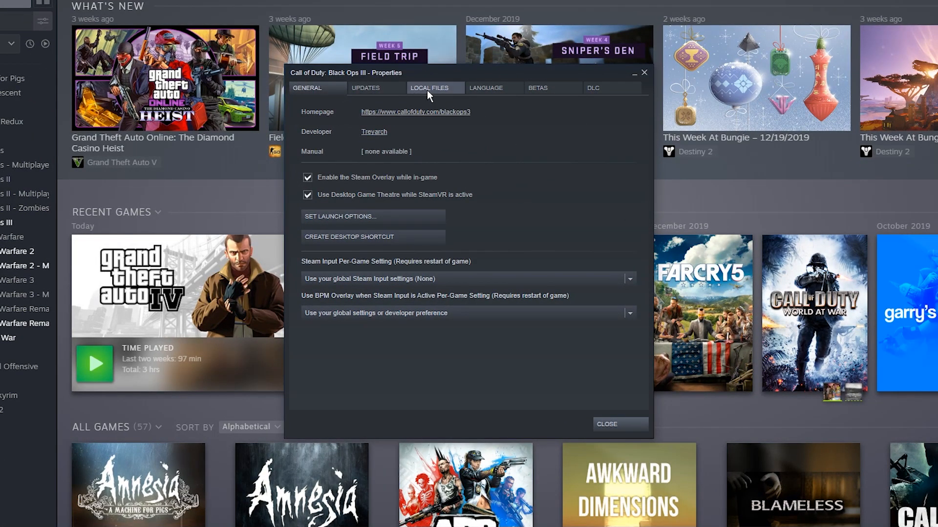
{"action": "left_click", "coordinate": [430, 88]}
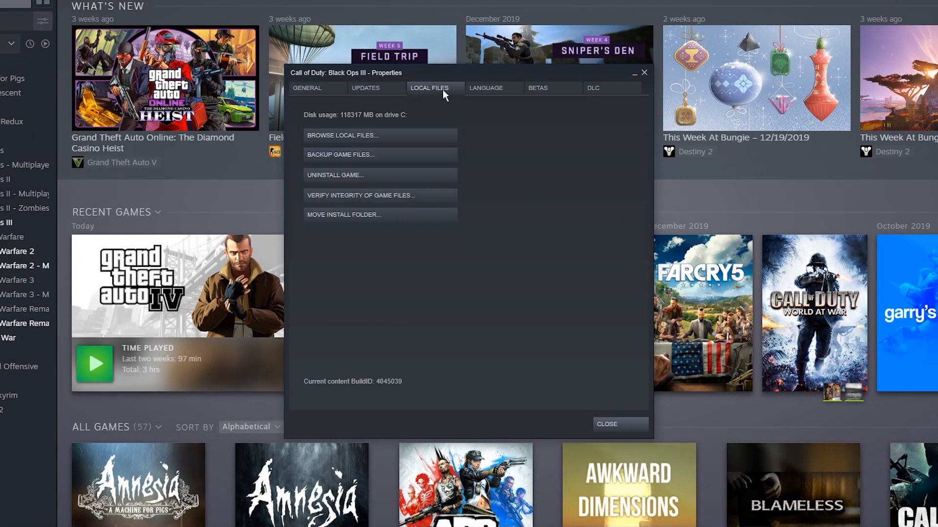
{"action": "mouse_move", "coordinate": [344, 220]}
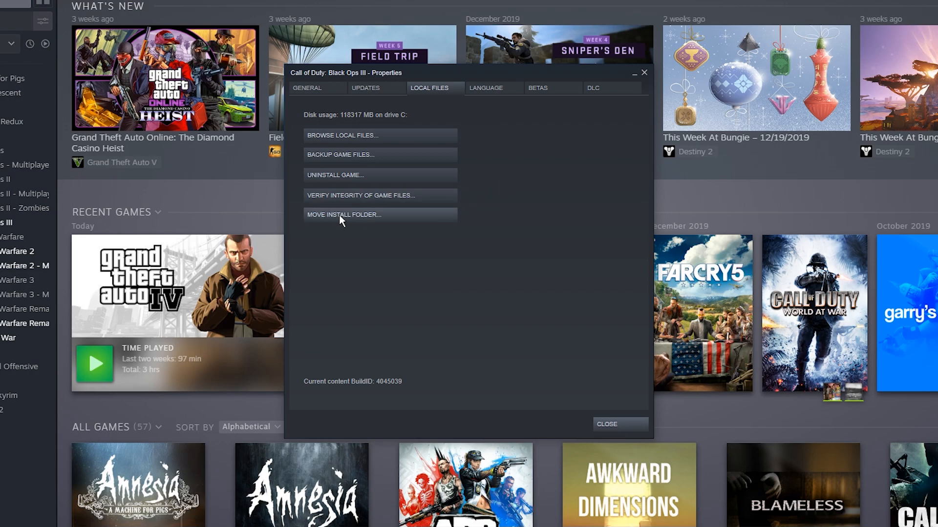
{"action": "left_click", "coordinate": [343, 215]}
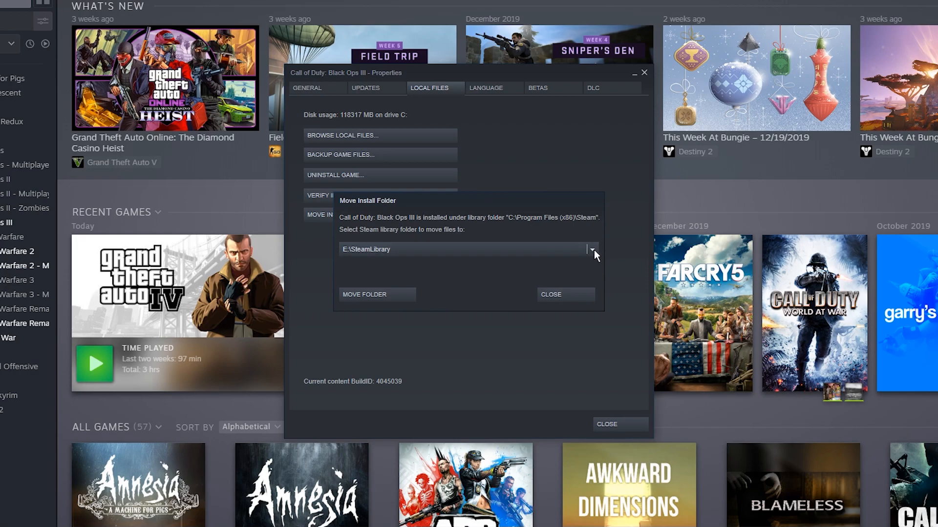
Choose E:\SteamLibrary as the destination library for Black Ops III.
{"action": "left_click", "coordinate": [593, 249]}
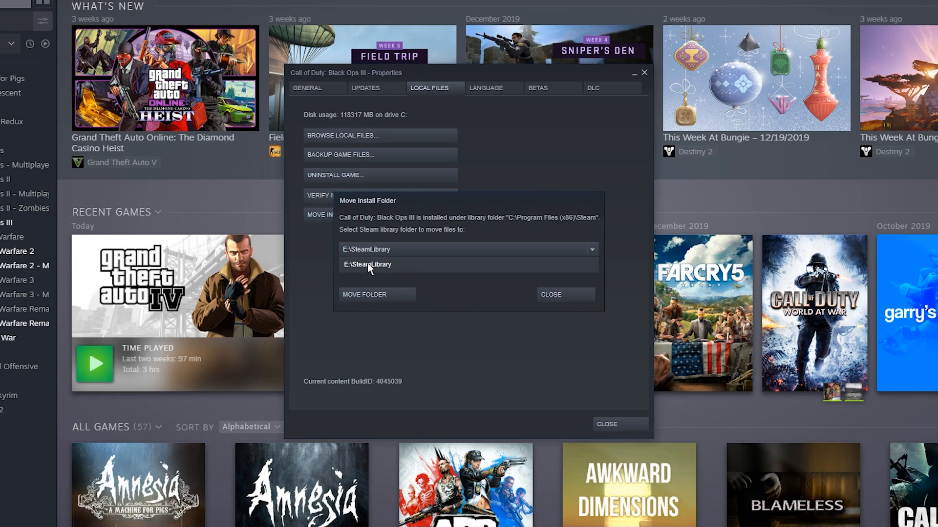
{"action": "left_click", "coordinate": [366, 265]}
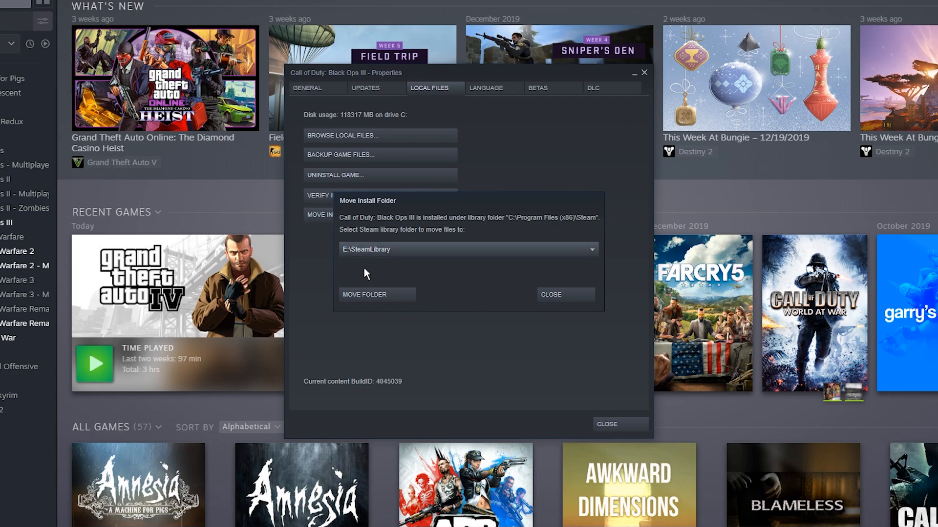
{"action": "mouse_move", "coordinate": [399, 301]}
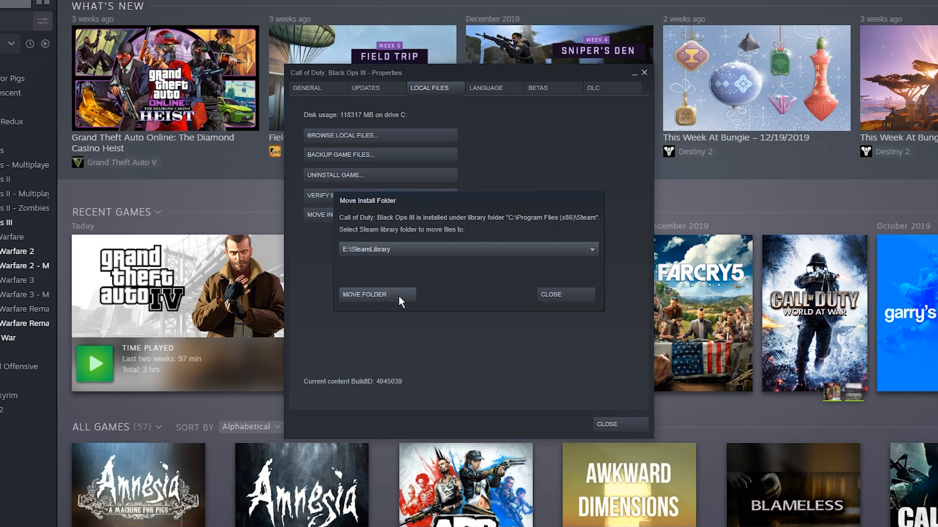